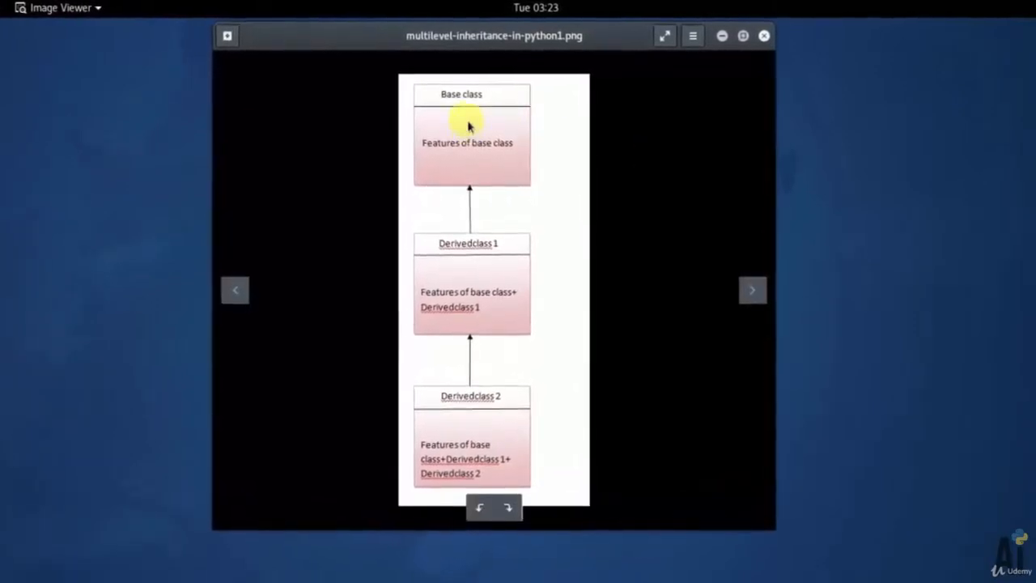
{"action": "mouse_move", "coordinate": [494, 149]}
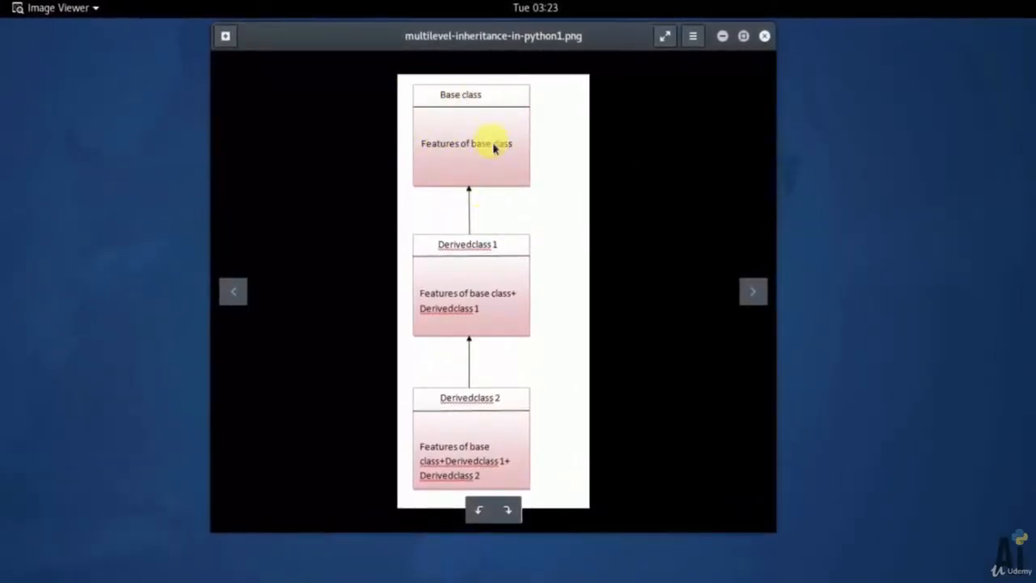
{"action": "mouse_move", "coordinate": [470, 311]}
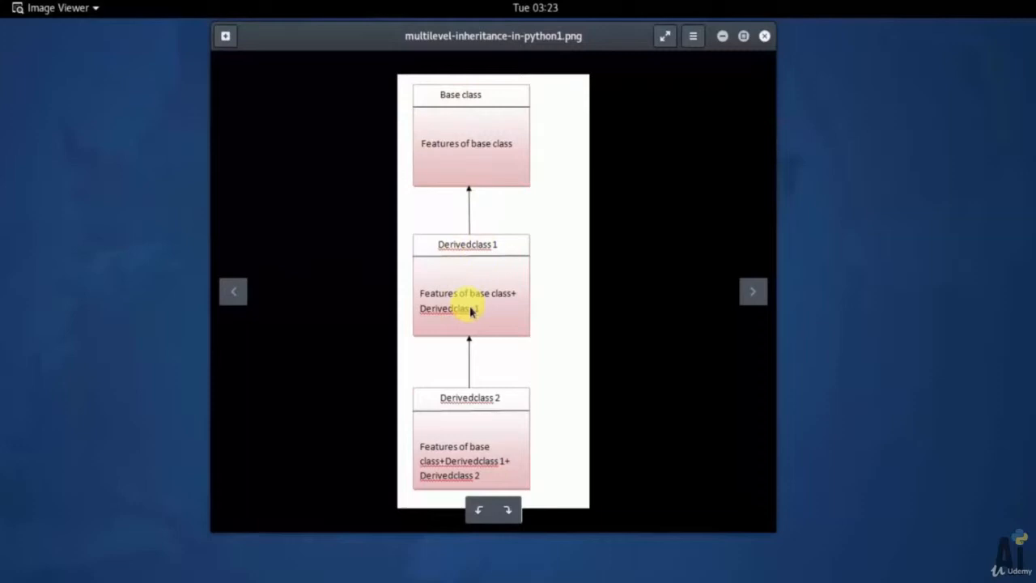
{"action": "mouse_move", "coordinate": [446, 413]}
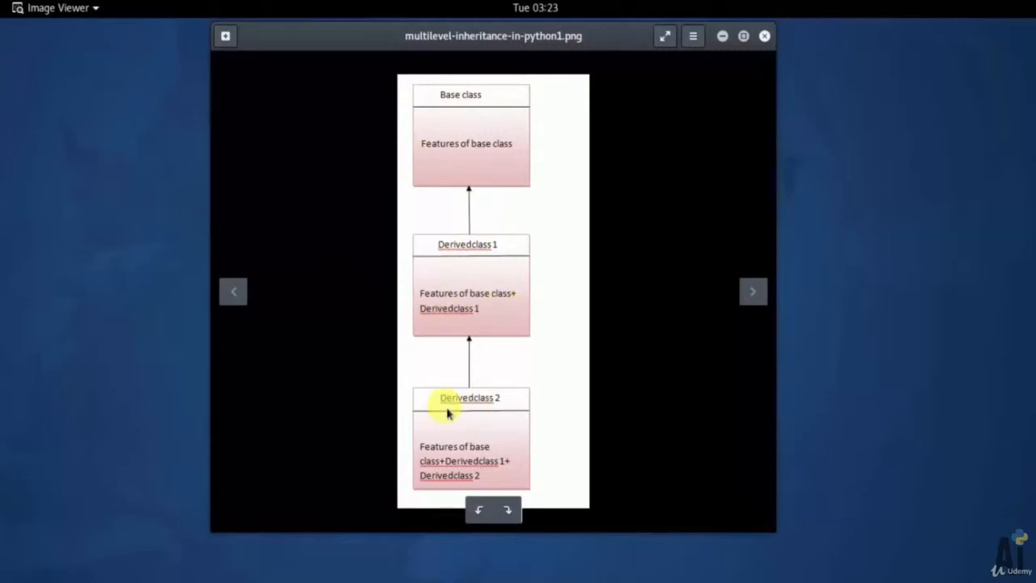
{"action": "mouse_move", "coordinate": [560, 101]}
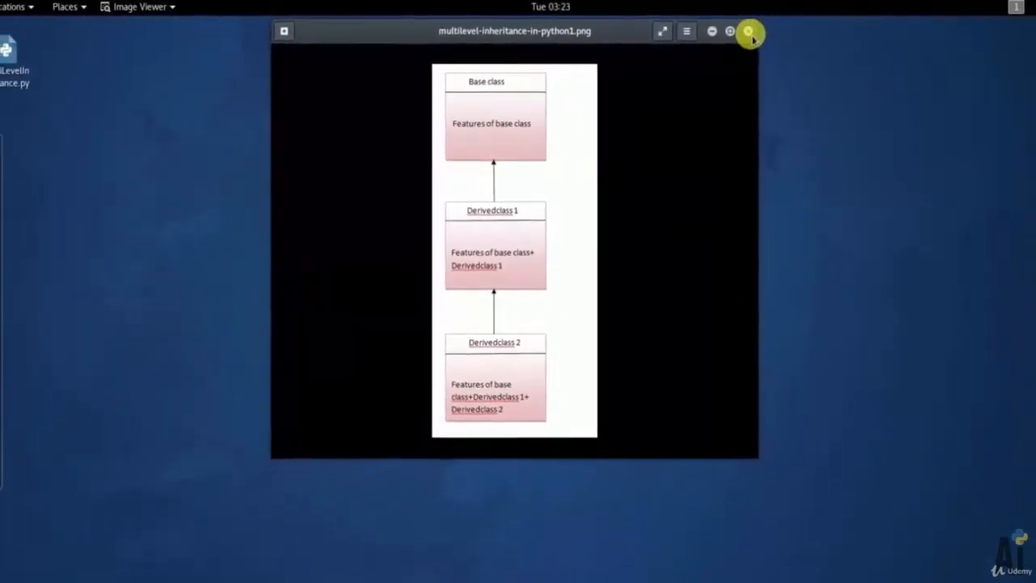
- Close the multilevel inheritance diagram and launch the Python script from the desktop
{"action": "left_click", "coordinate": [748, 31]}
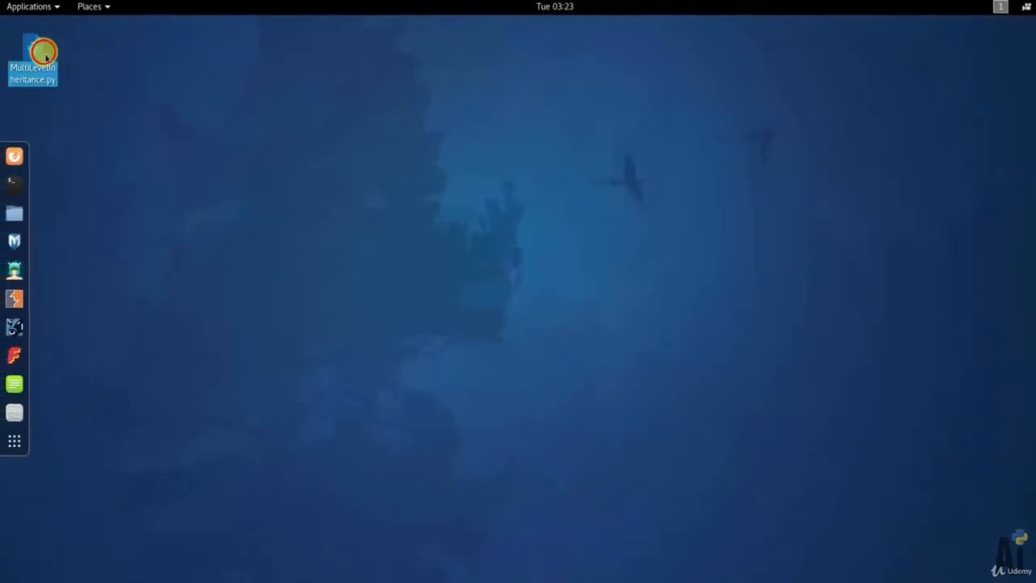
{"action": "double_click", "coordinate": [32, 57]}
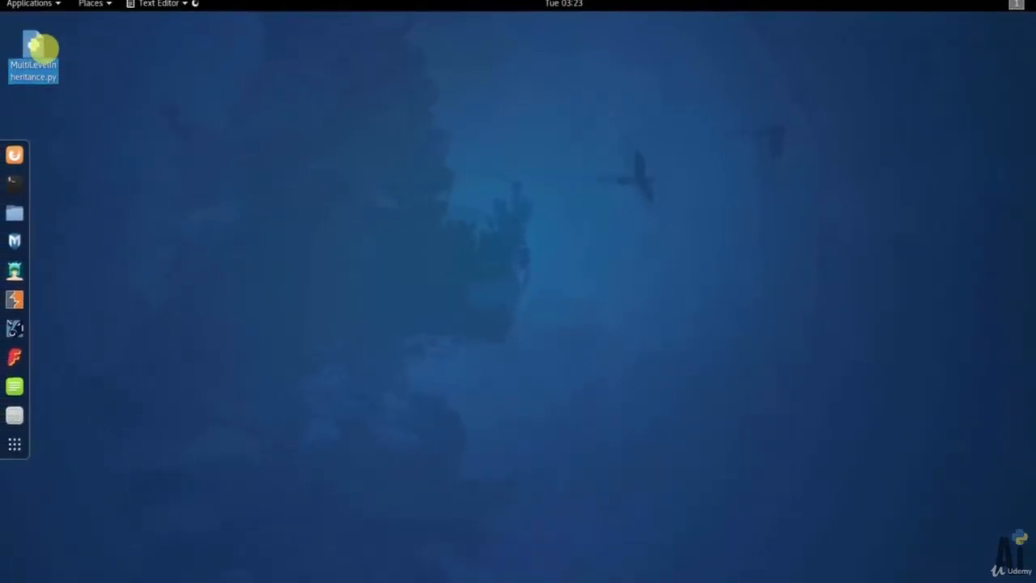
- Highlight Animal as Dog's parent and point out the Animal class, Dog's bark method and BabyDog line
{"action": "double_click", "coordinate": [32, 57]}
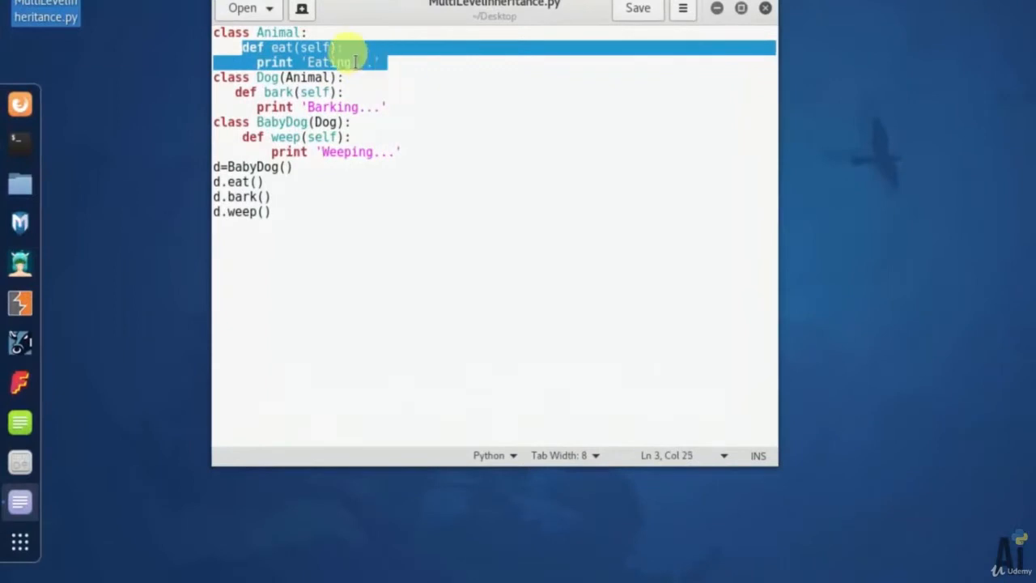
{"action": "double_click", "coordinate": [281, 47]}
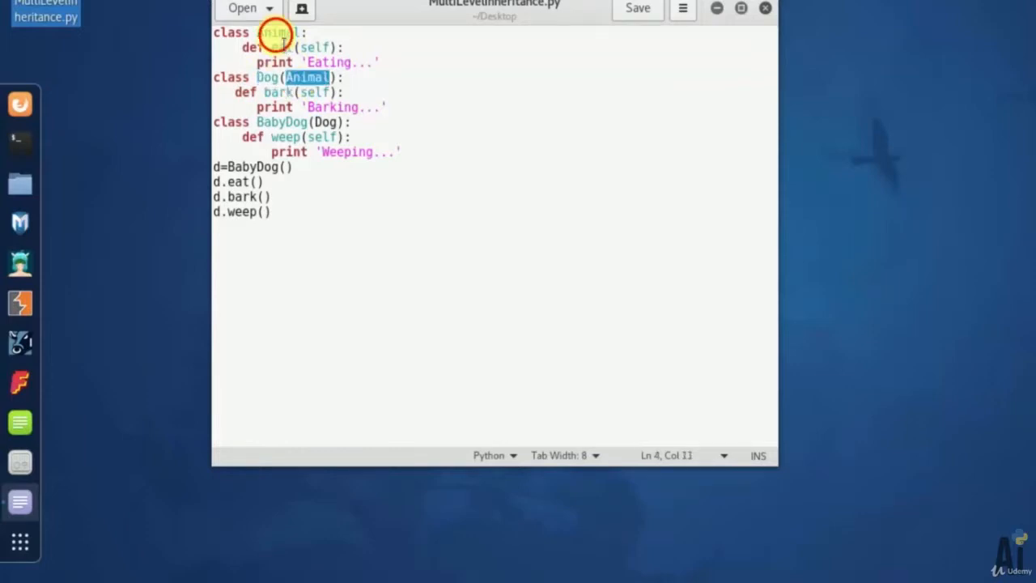
{"action": "left_click", "coordinate": [315, 107]}
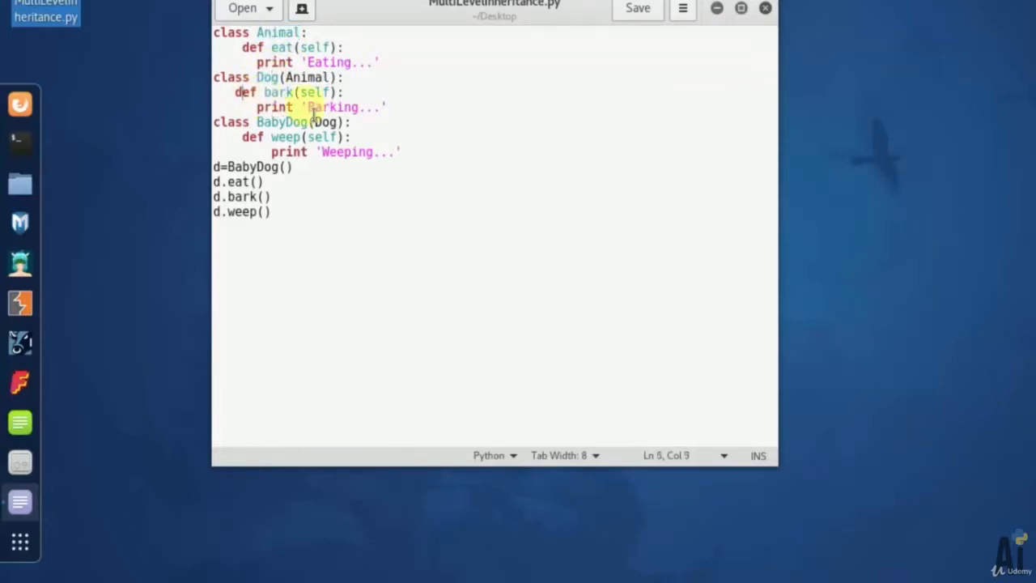
{"action": "left_click", "coordinate": [259, 92]}
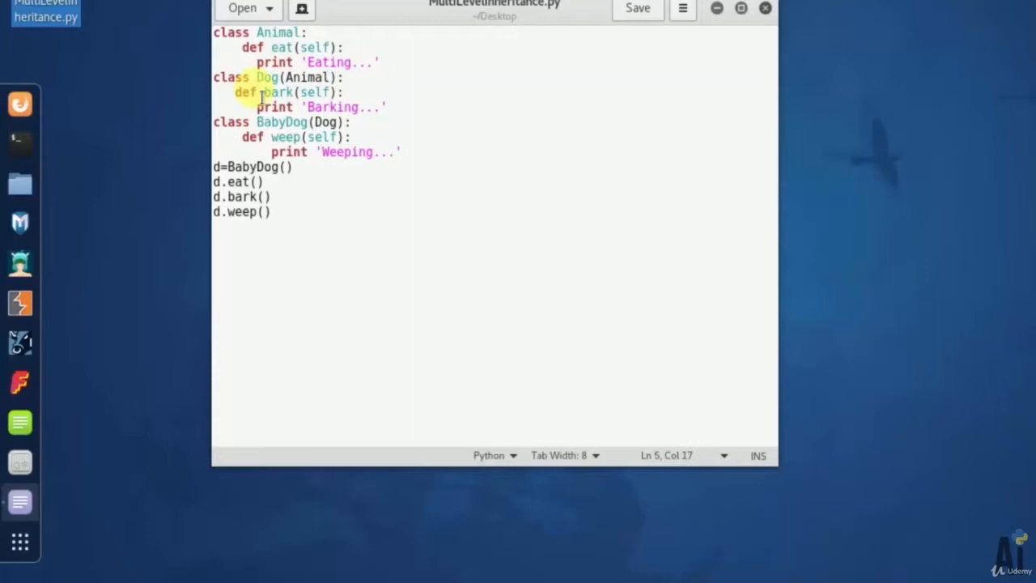
{"action": "left_click", "coordinate": [282, 122]}
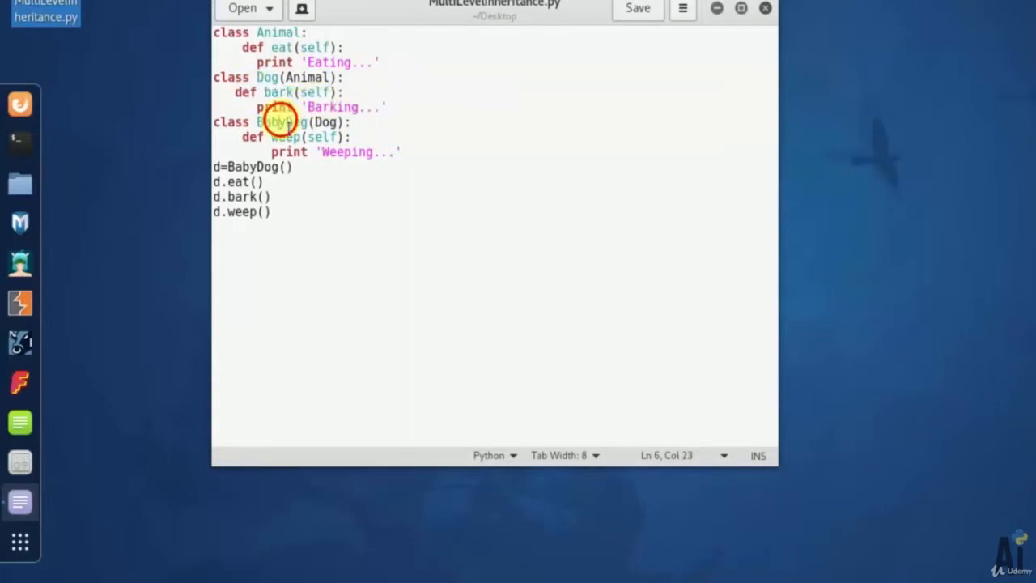
- Highlight Dog as BabyDog's parent, its weep method, and BabyDog in the object-creation line
{"action": "double_click", "coordinate": [268, 78]}
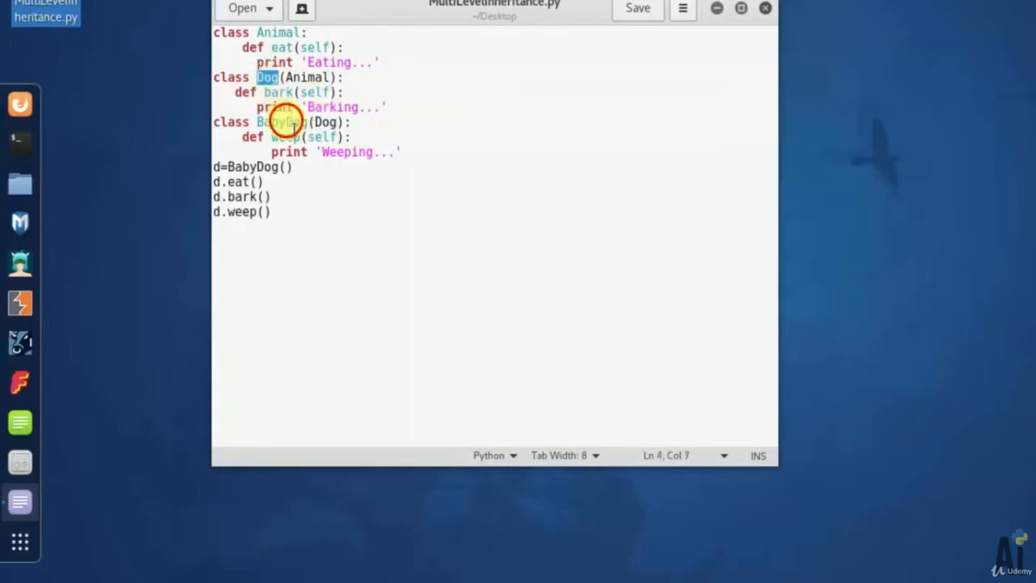
{"action": "double_click", "coordinate": [324, 121]}
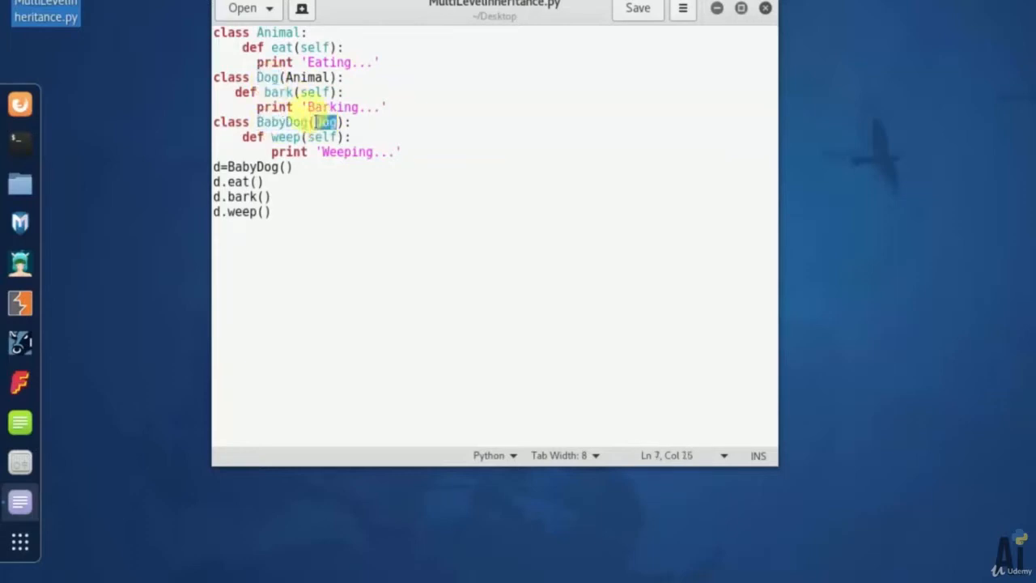
{"action": "left_click_drag", "start_coordinate": [243, 136], "coordinate": [389, 152]}
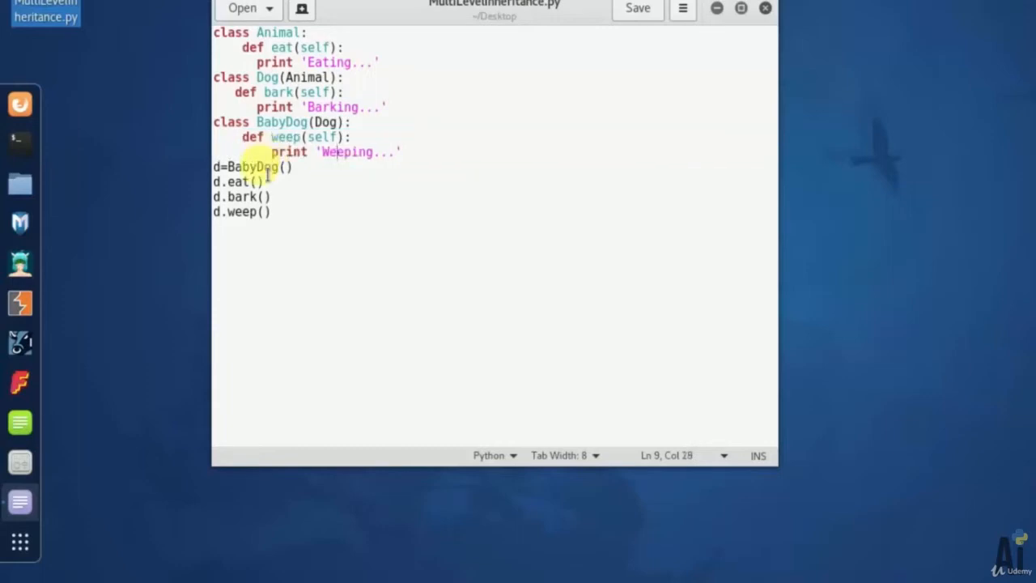
{"action": "double_click", "coordinate": [253, 167]}
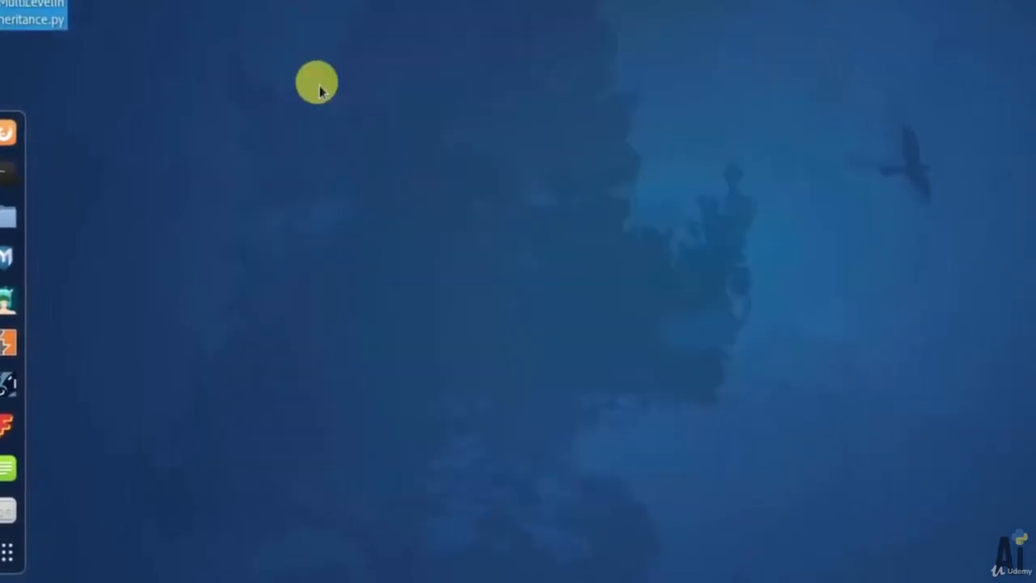
{"action": "mouse_move", "coordinate": [382, 249]}
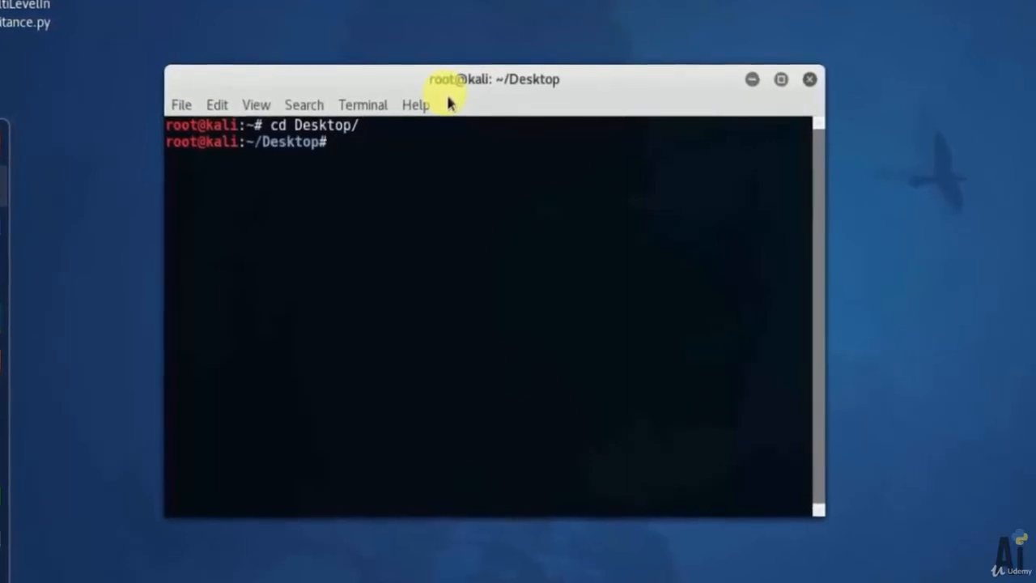
- Run 'python MultiLevelInheritance.py', printing Eating..., Barking... and Weeping...
{"action": "type", "text": "python Mu"}
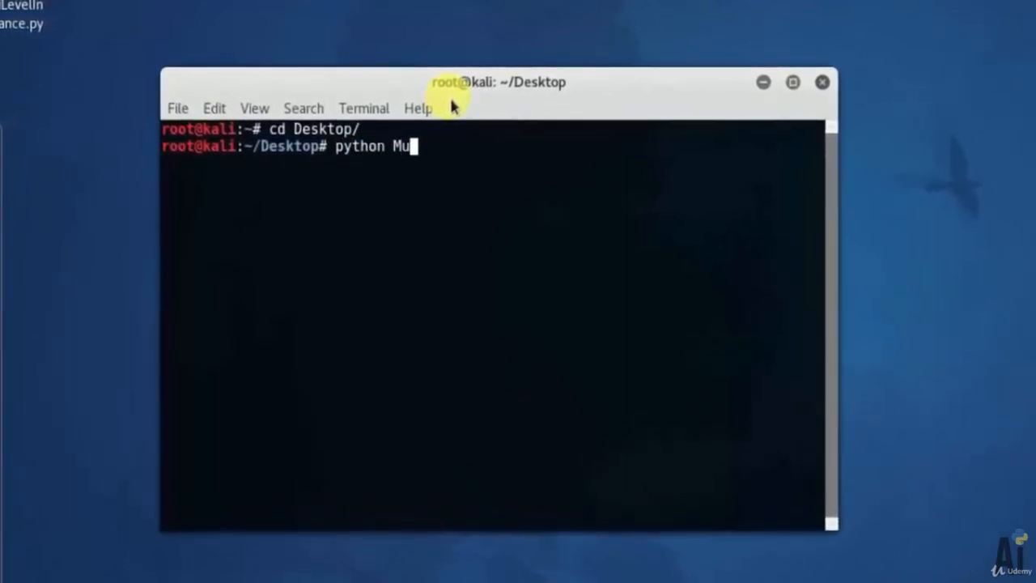
{"action": "type", "text": "ltiLevelInheritance.py"}
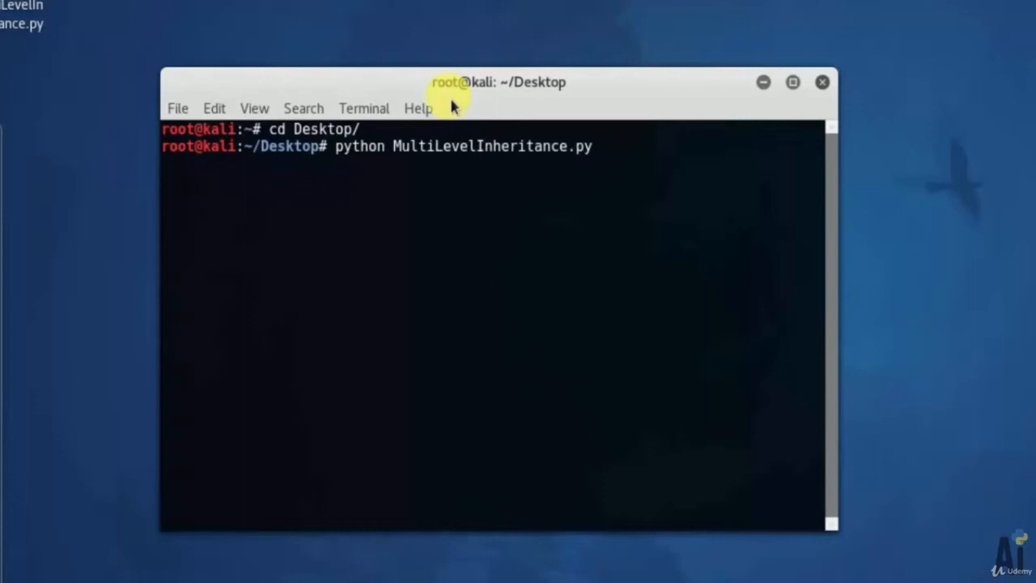
{"action": "key", "text": "Return"}
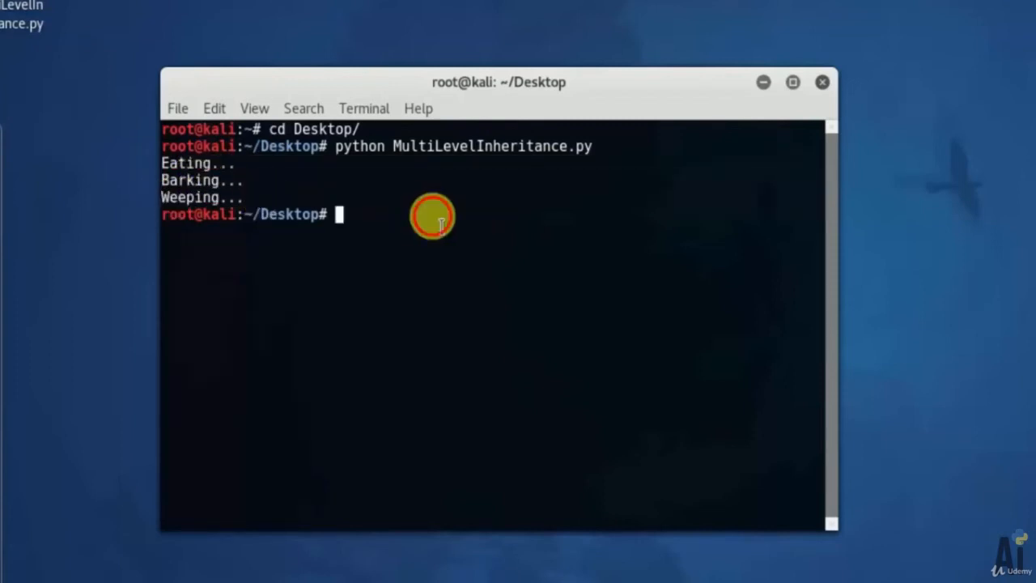
{"action": "mouse_move", "coordinate": [710, 152]}
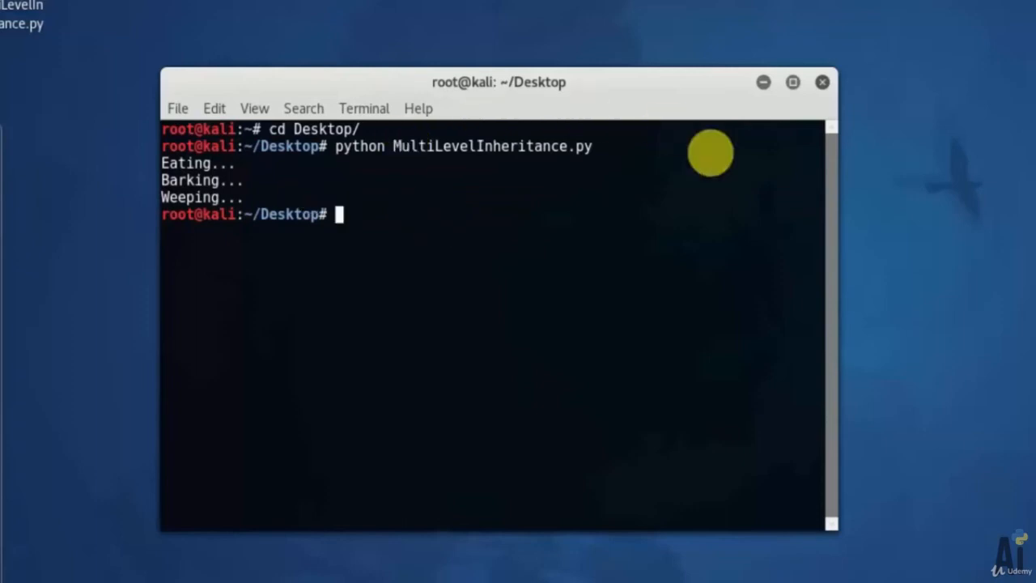